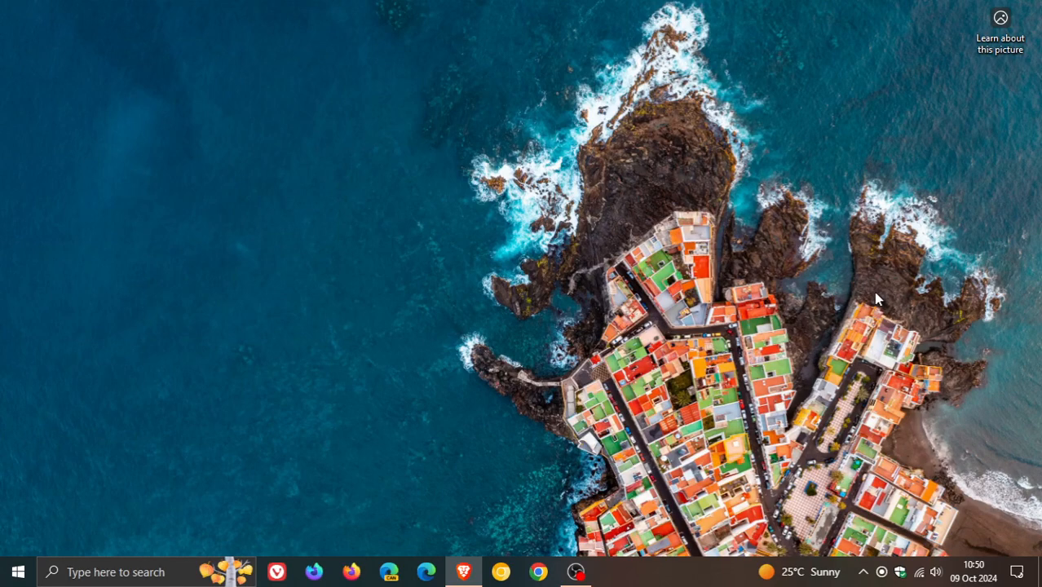
pyautogui.moveTo(882, 300)
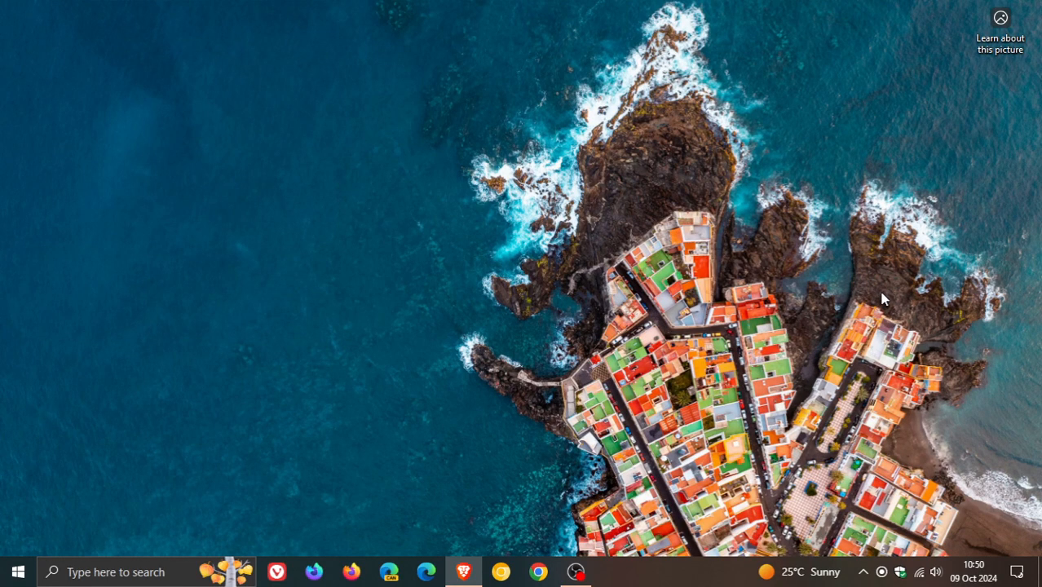
pyautogui.moveTo(871, 313)
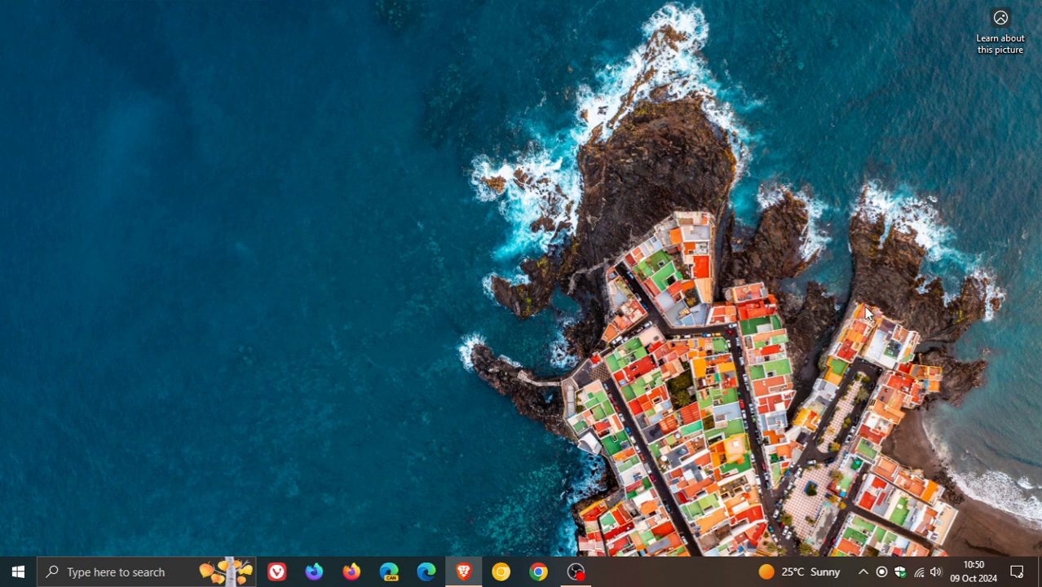
# Reach the Windows Update page via Start > Settings > Update & Security.
pyautogui.click(17, 571)
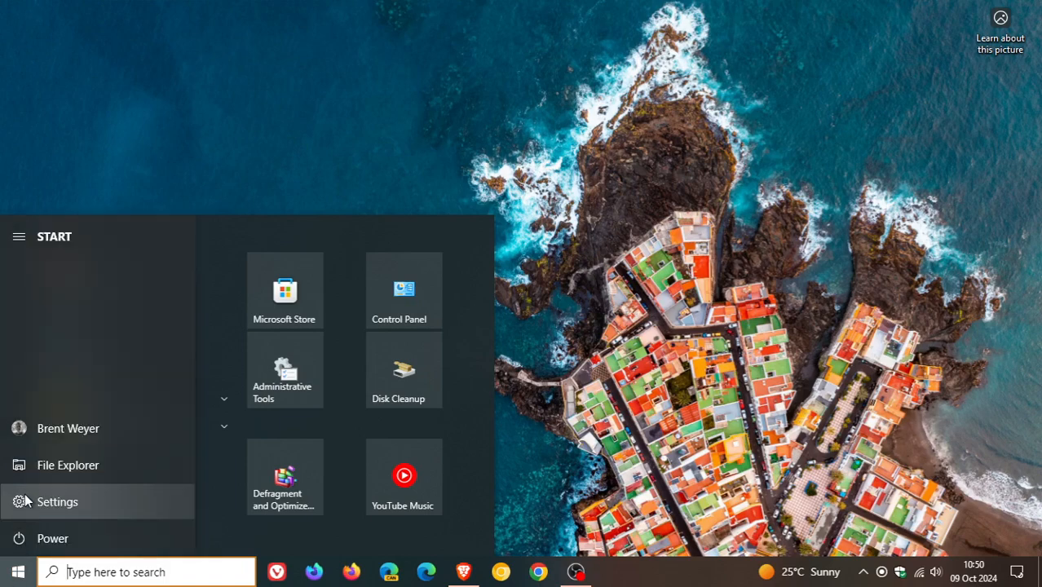
pyautogui.click(57, 502)
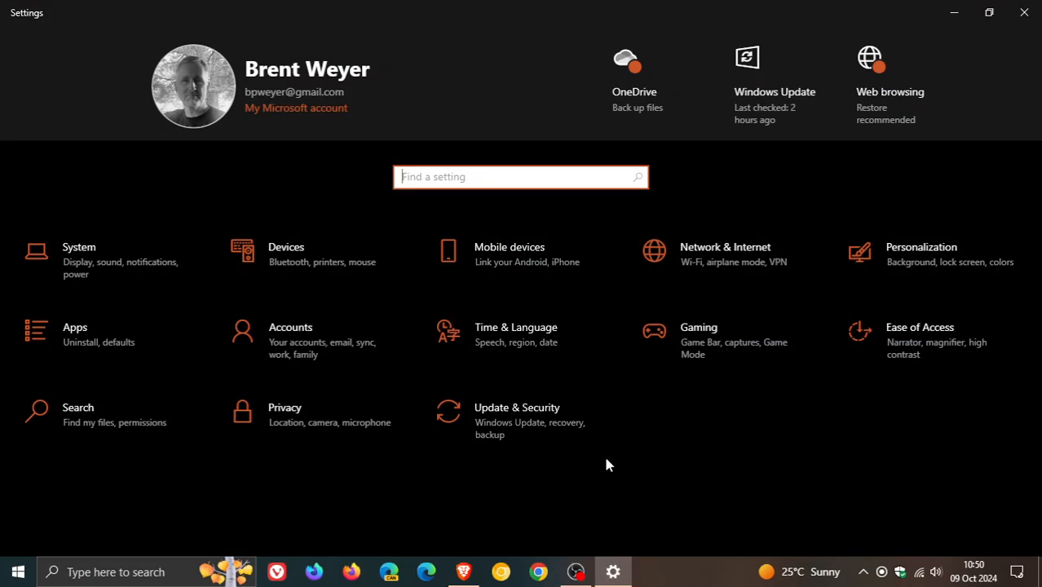
pyautogui.click(517, 408)
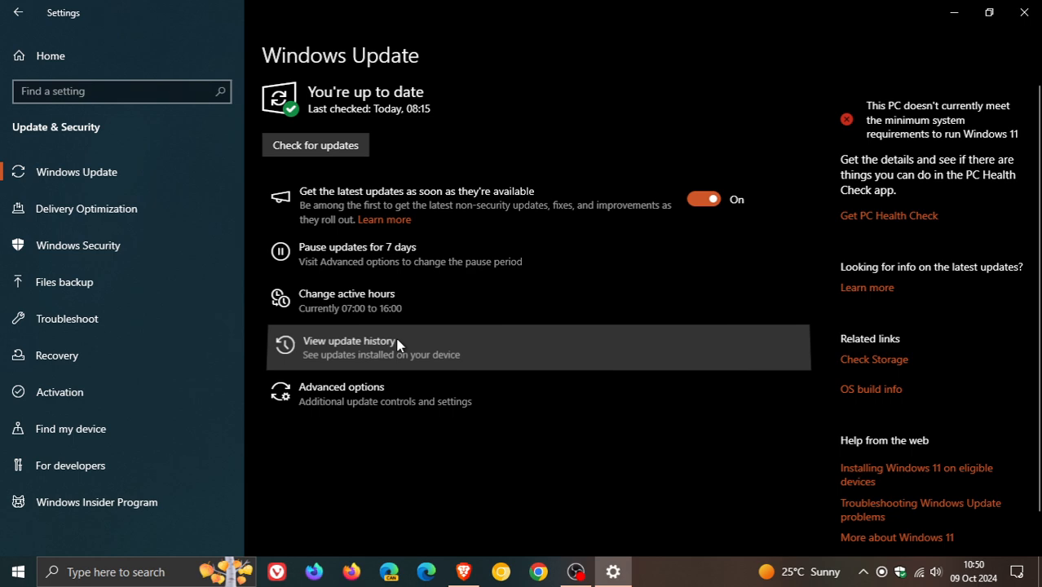
# Show the update history and scroll through the list of 50 quality updates with install dates.
pyautogui.click(349, 346)
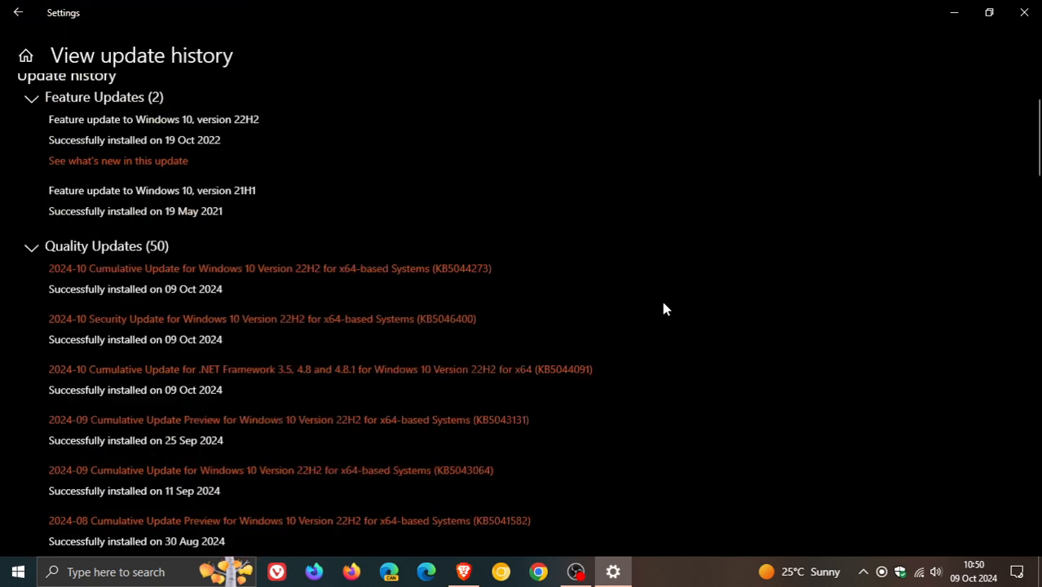
pyautogui.scroll(-3)
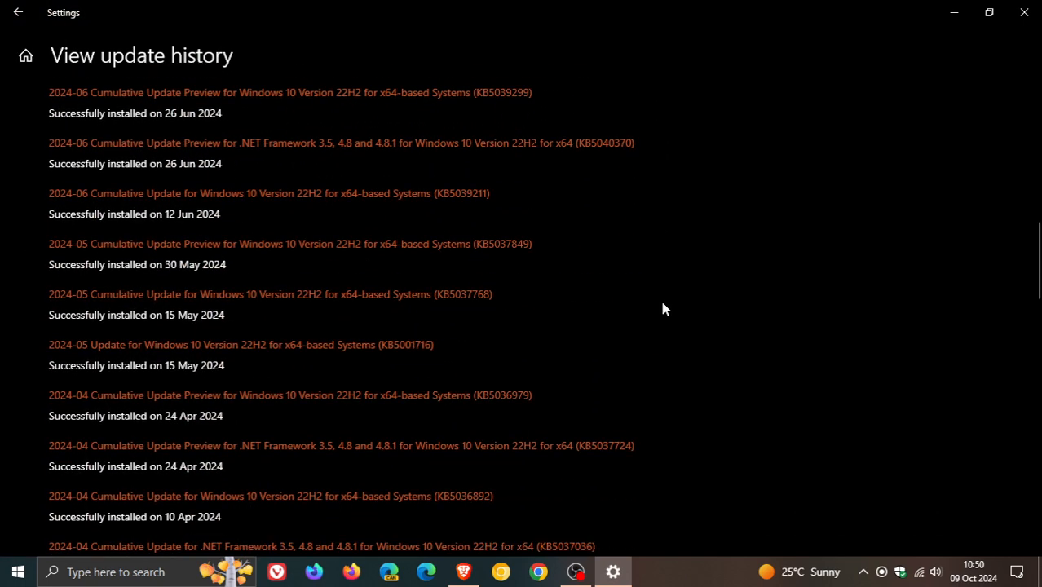
pyautogui.scroll(-3)
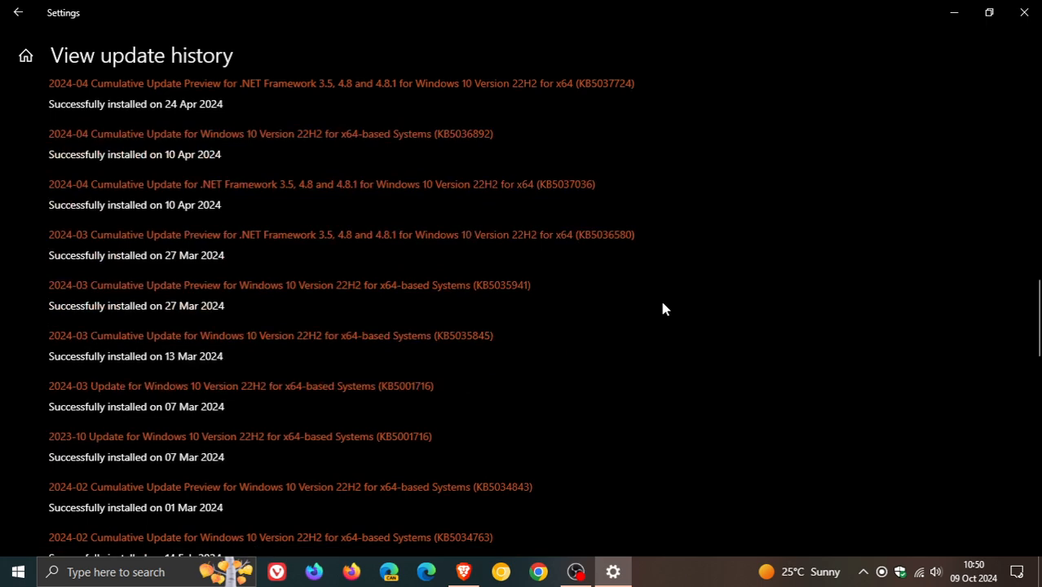
pyautogui.scroll(-3)
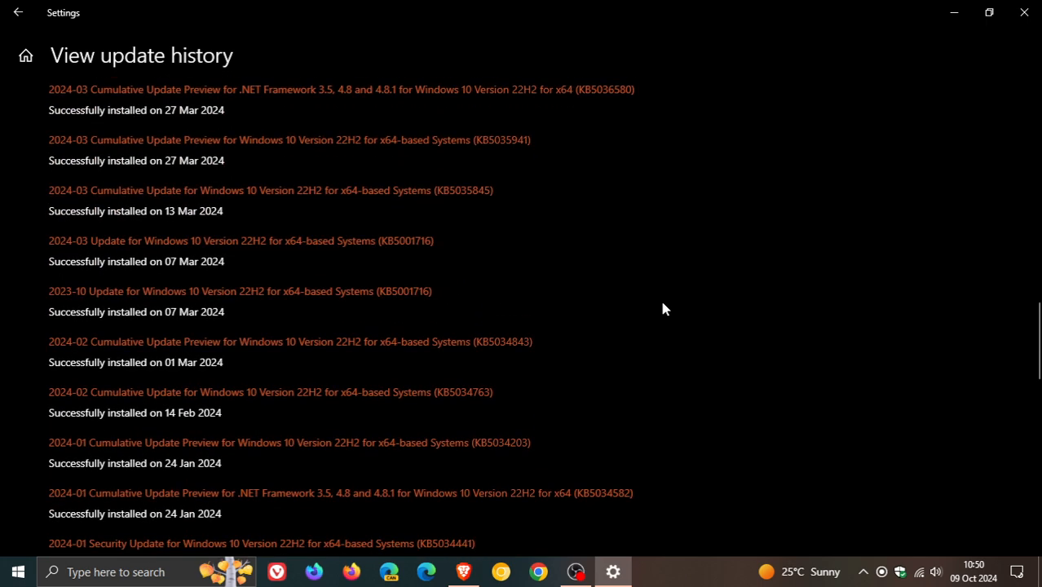
pyautogui.scroll(-3)
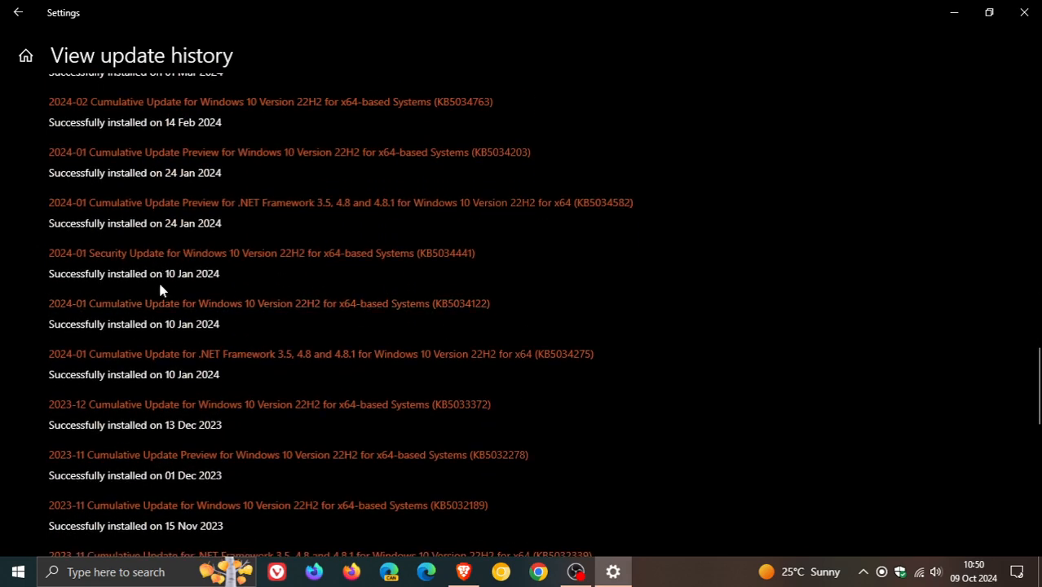
pyautogui.moveTo(571, 259)
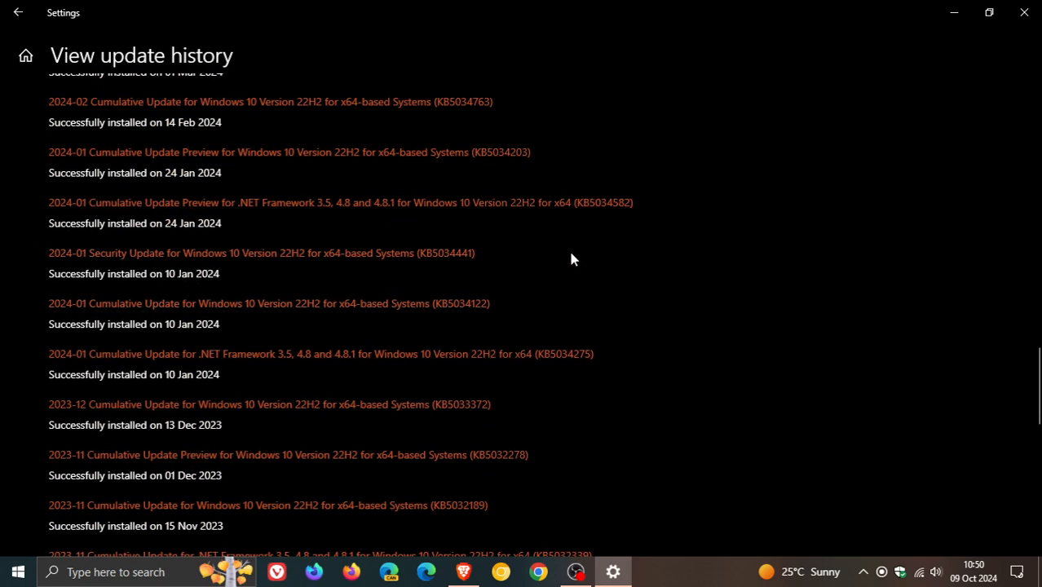
pyautogui.moveTo(486, 275)
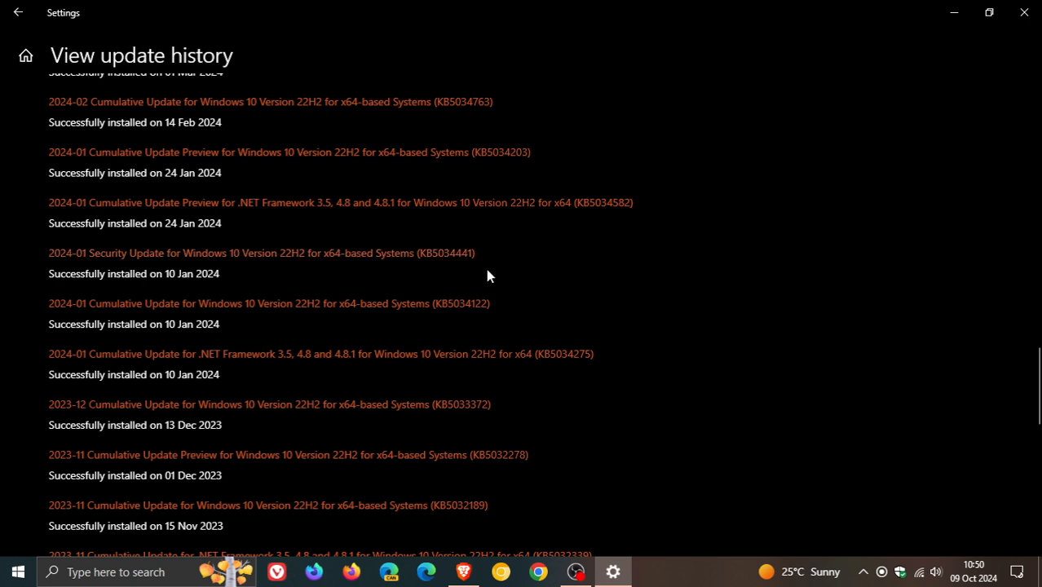
pyautogui.moveTo(469, 277)
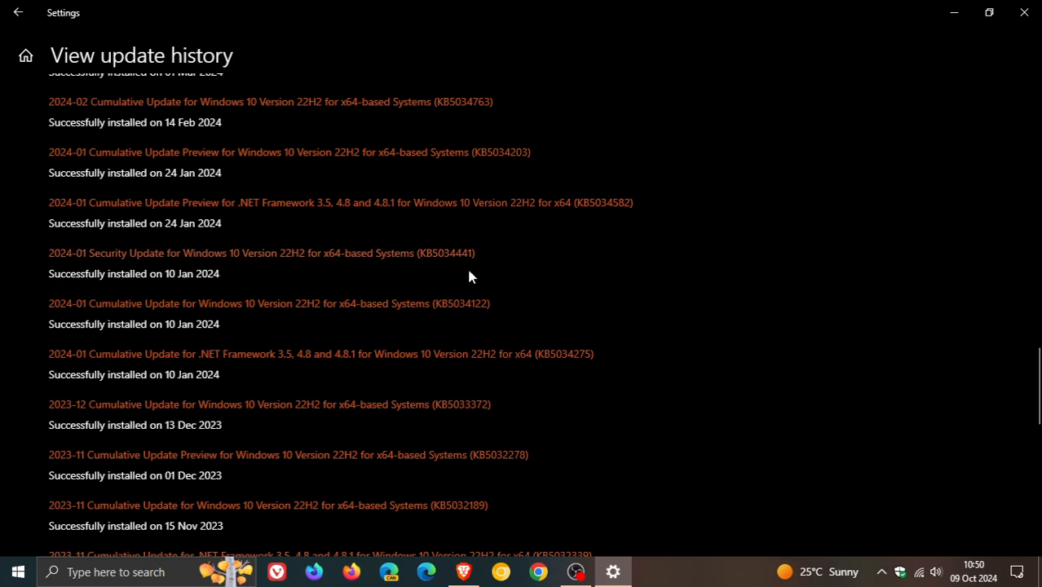
pyautogui.moveTo(740, 398)
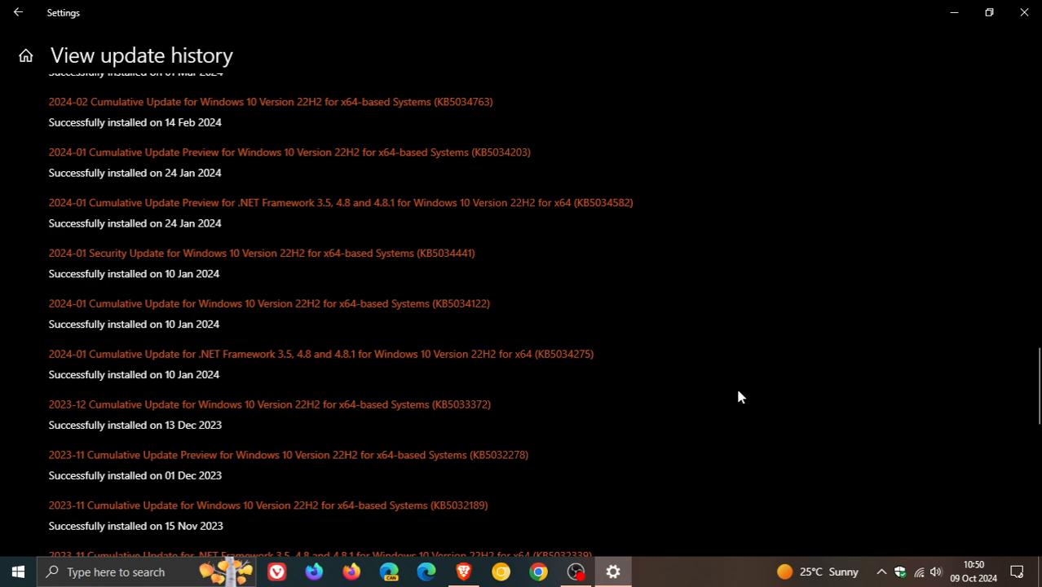
pyautogui.moveTo(765, 418)
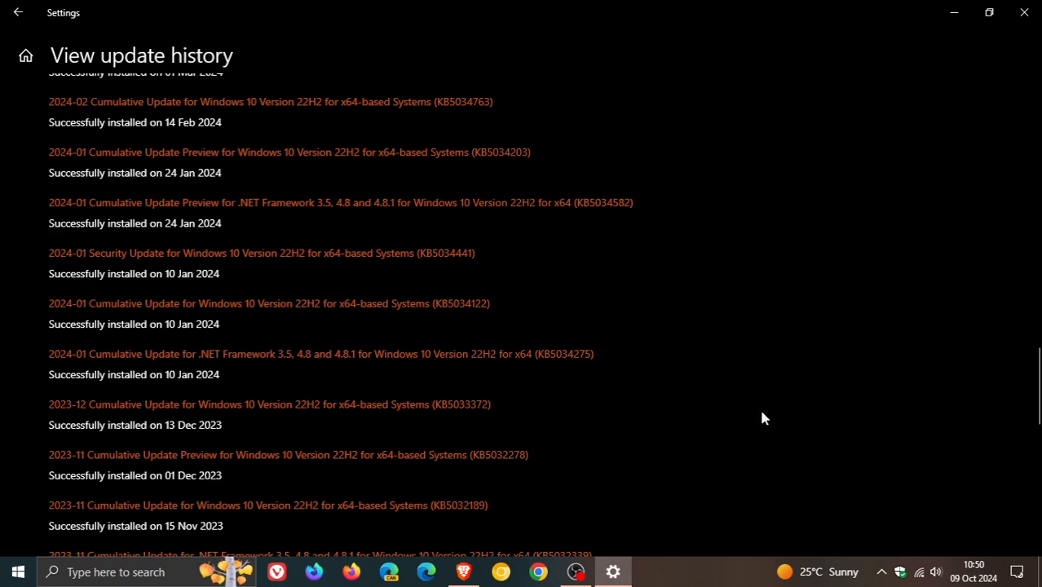
pyautogui.scroll(3)
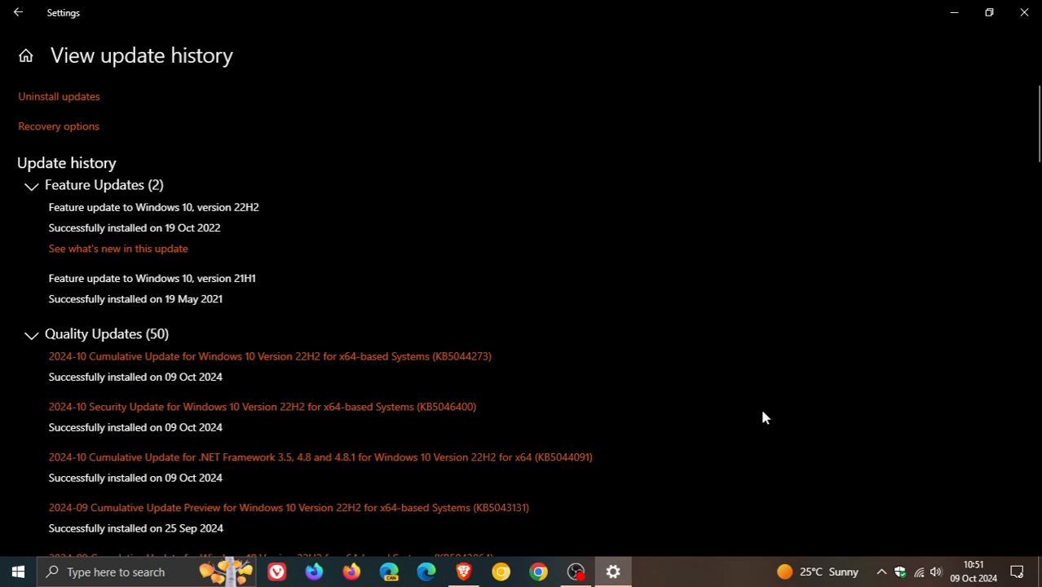
# Scroll the history to review the October 2024 Security Update KB5046400 entry.
pyautogui.scroll(-3)
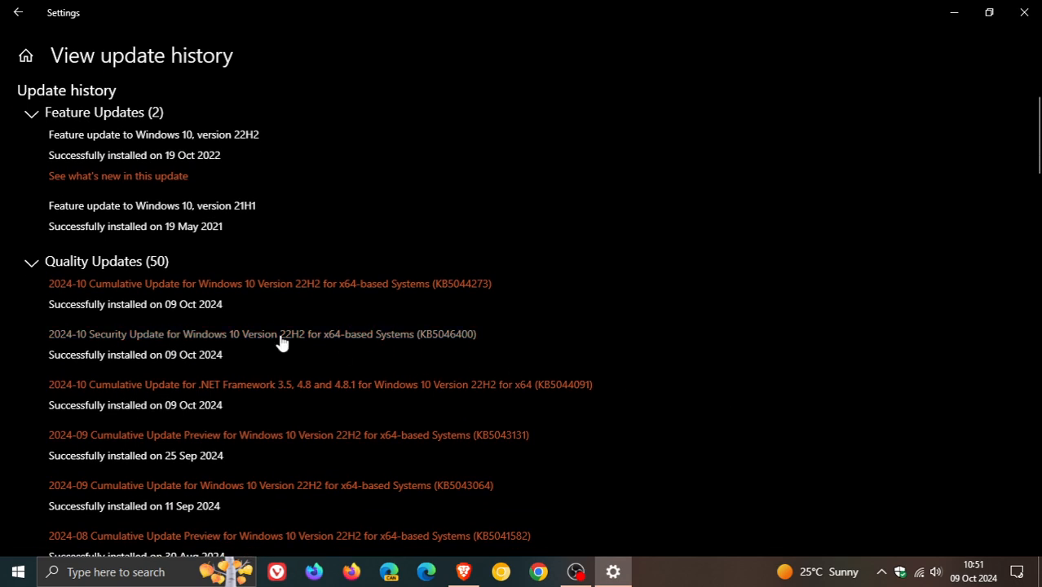
pyautogui.moveTo(398, 341)
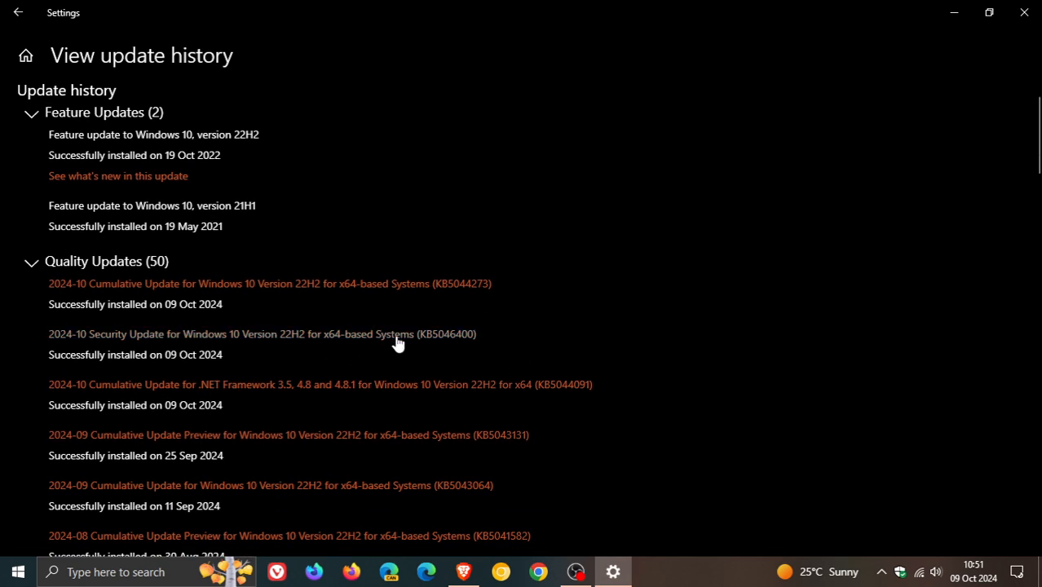
pyautogui.moveTo(485, 358)
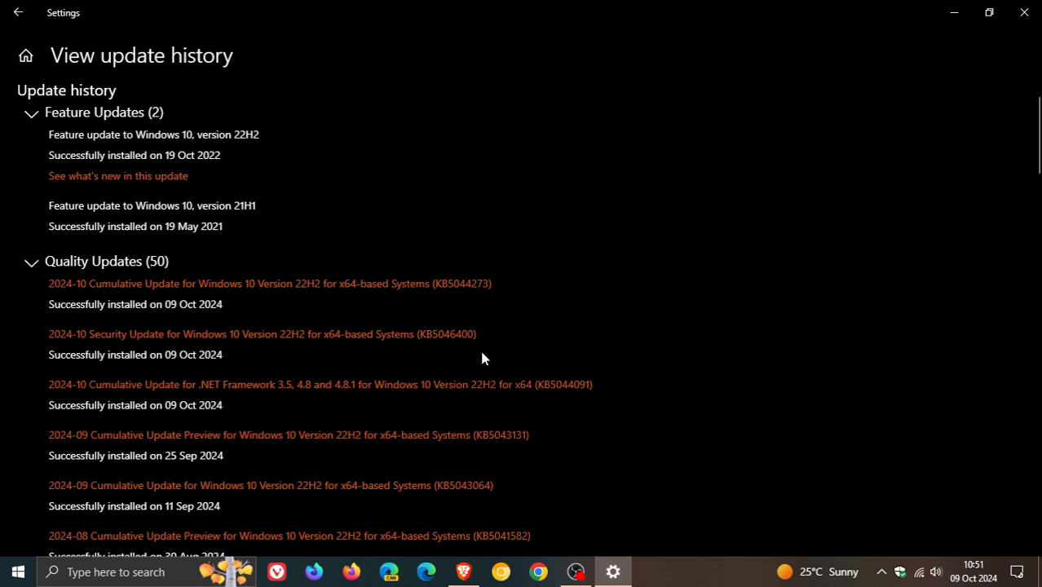
pyautogui.moveTo(460, 368)
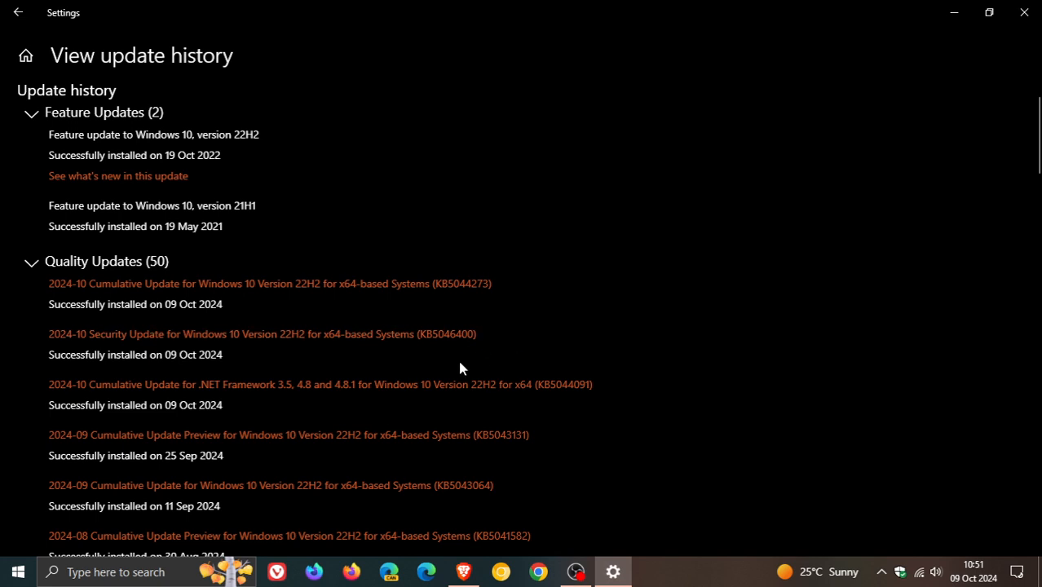
pyautogui.moveTo(496, 342)
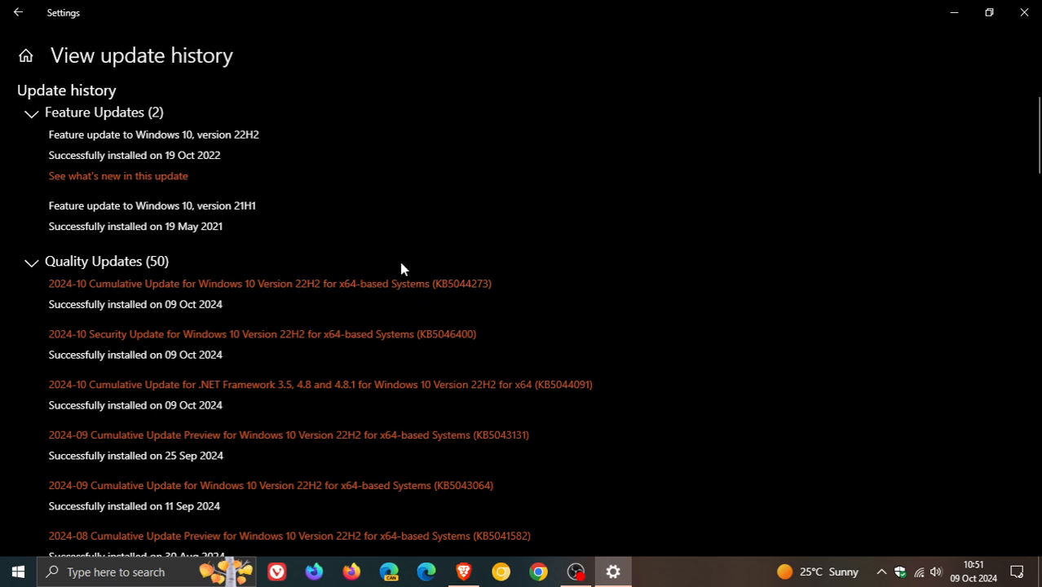
pyautogui.moveTo(479, 280)
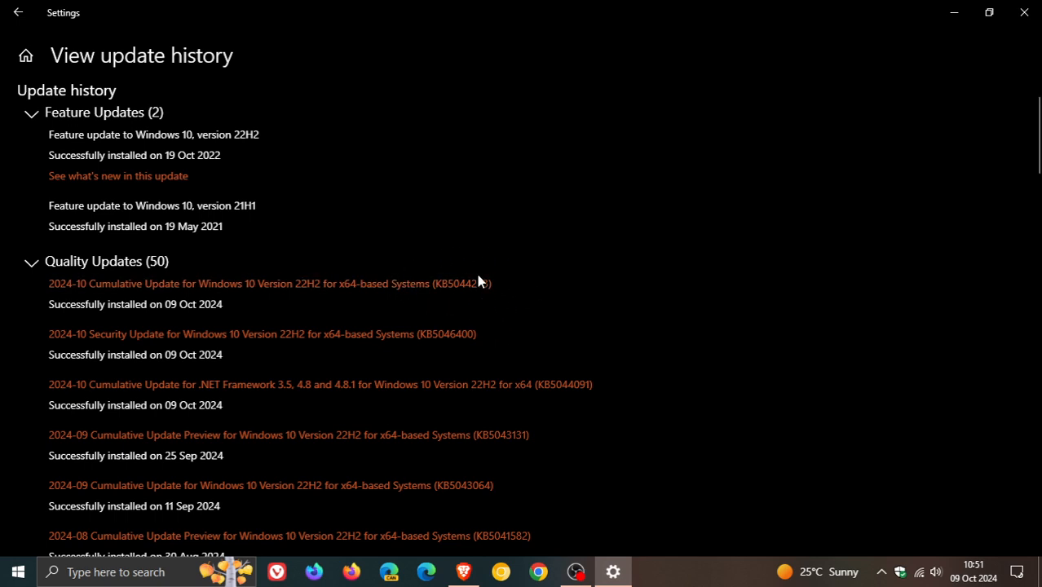
pyautogui.moveTo(528, 288)
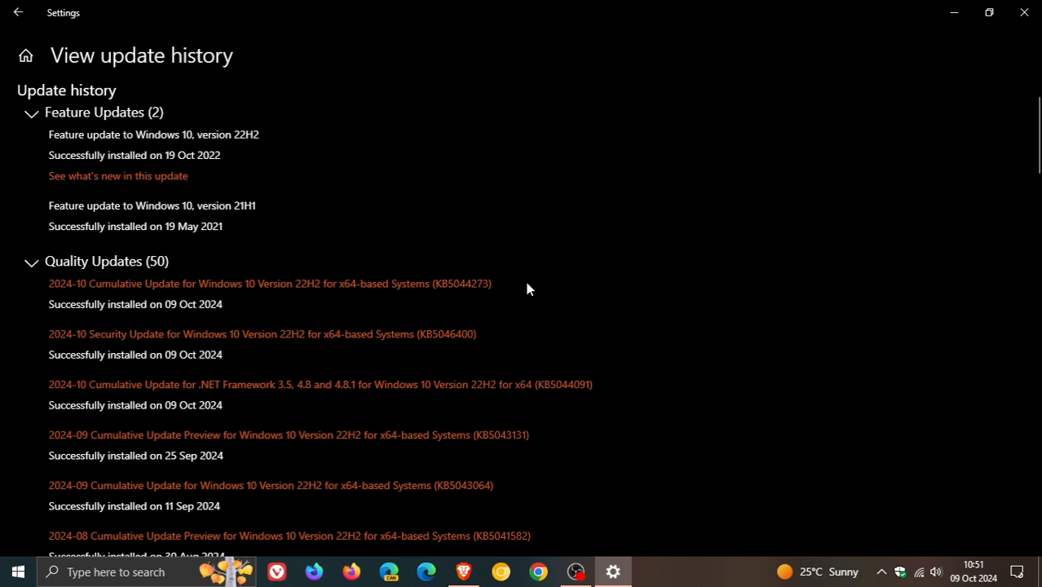
pyautogui.moveTo(499, 306)
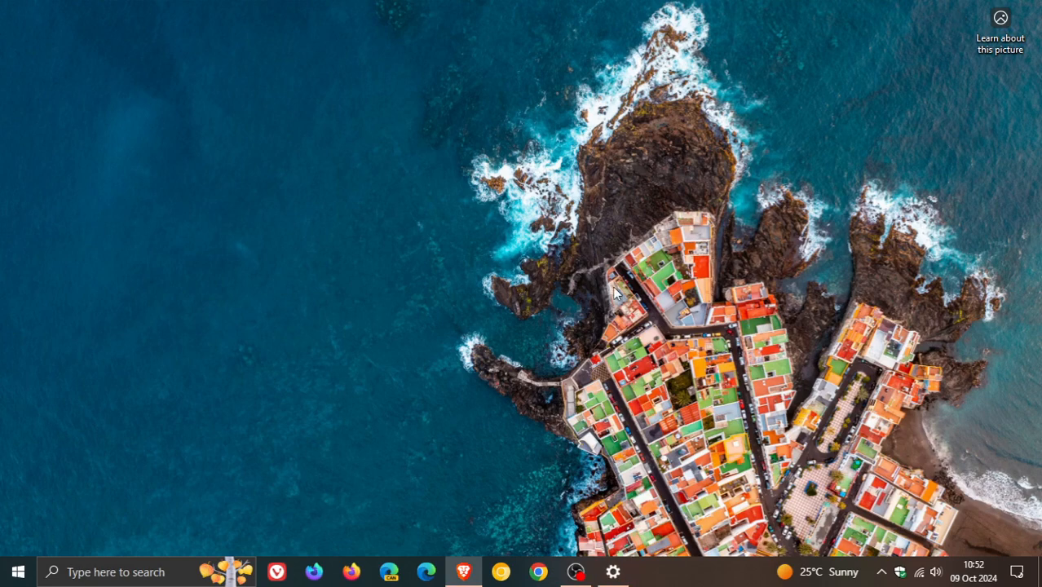
pyautogui.moveTo(339, 306)
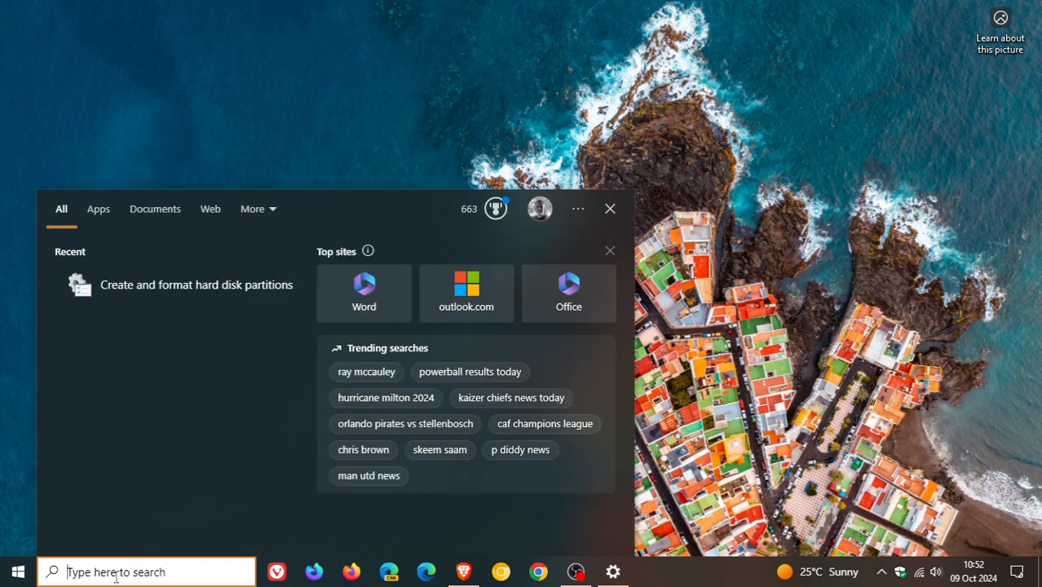
pyautogui.moveTo(196, 284)
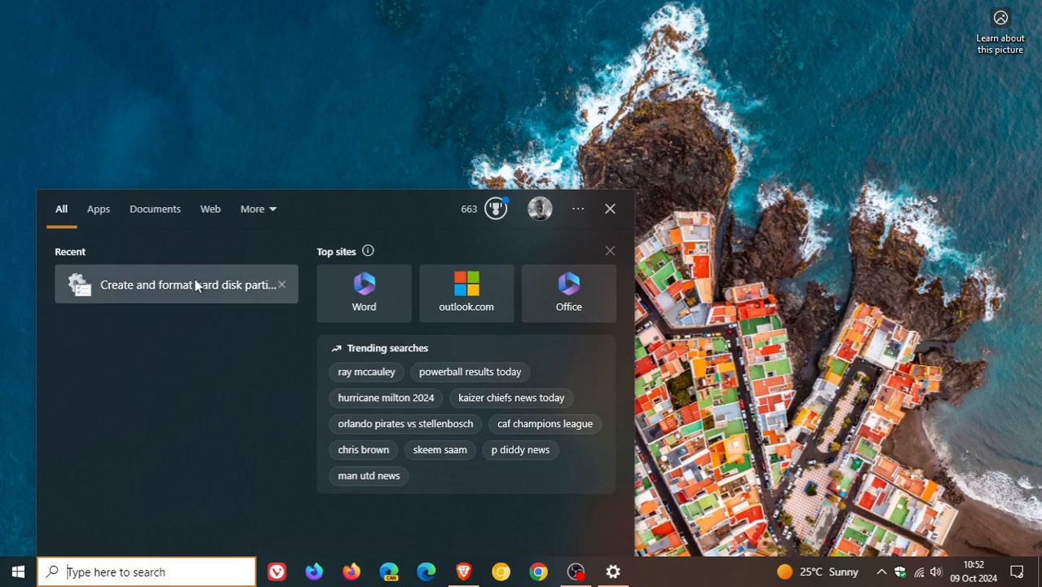
# Launch Disk Management to inspect Disk 0 with OS (C:), Data (D:) and recovery partitions.
pyautogui.click(189, 284)
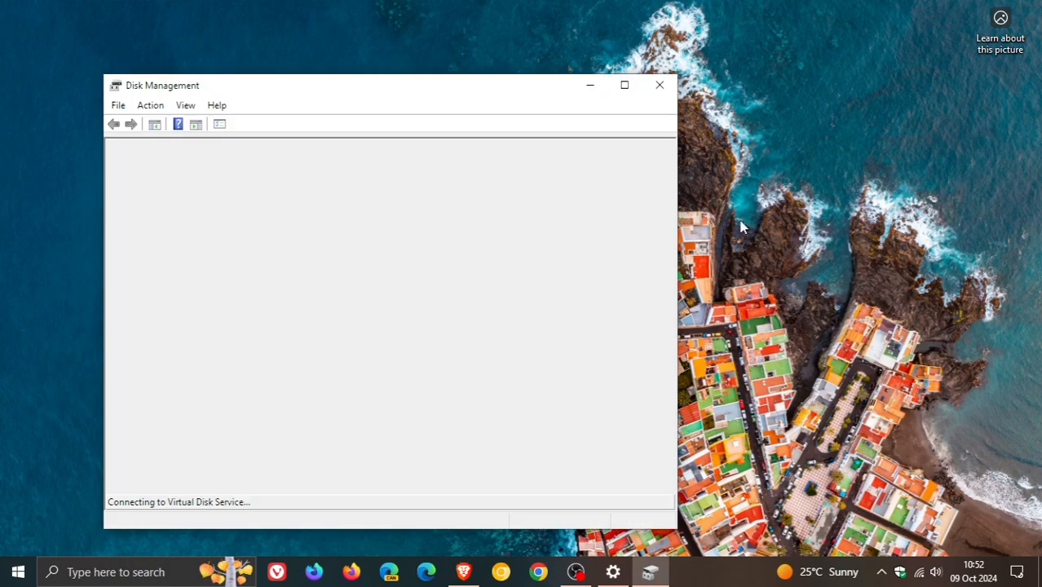
pyautogui.click(624, 85)
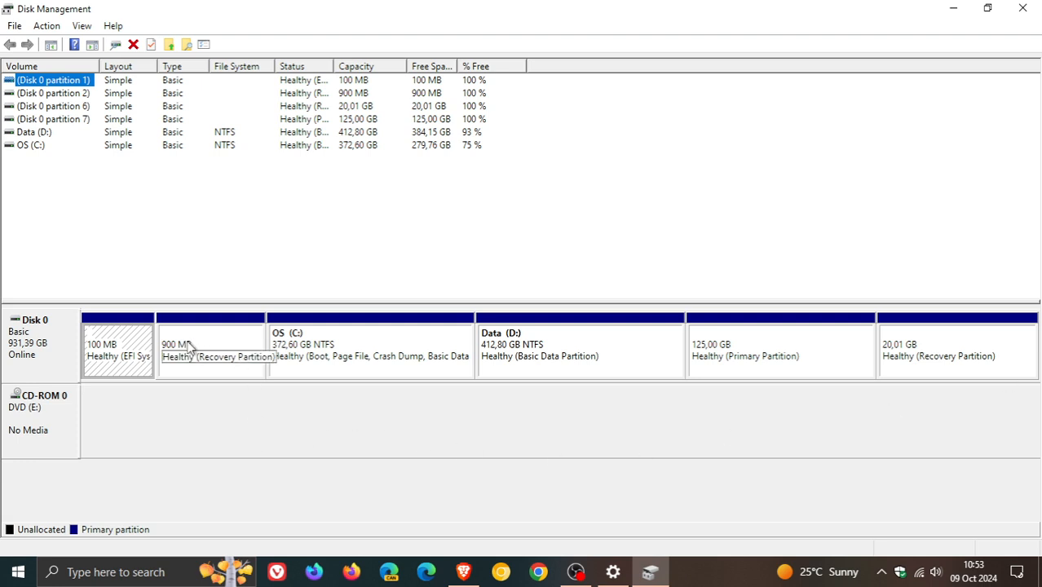
pyautogui.moveTo(222, 350)
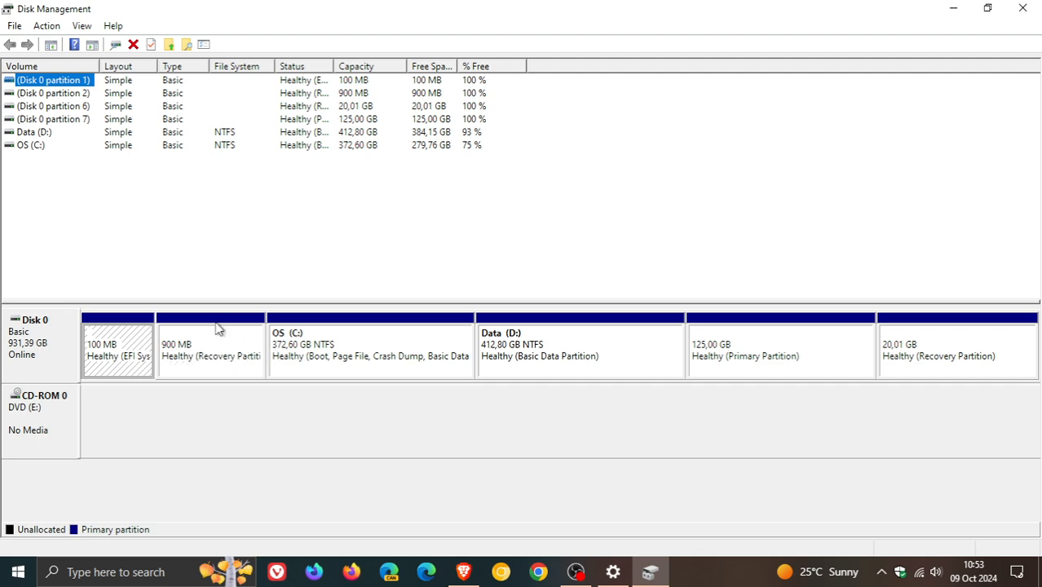
pyautogui.moveTo(880, 422)
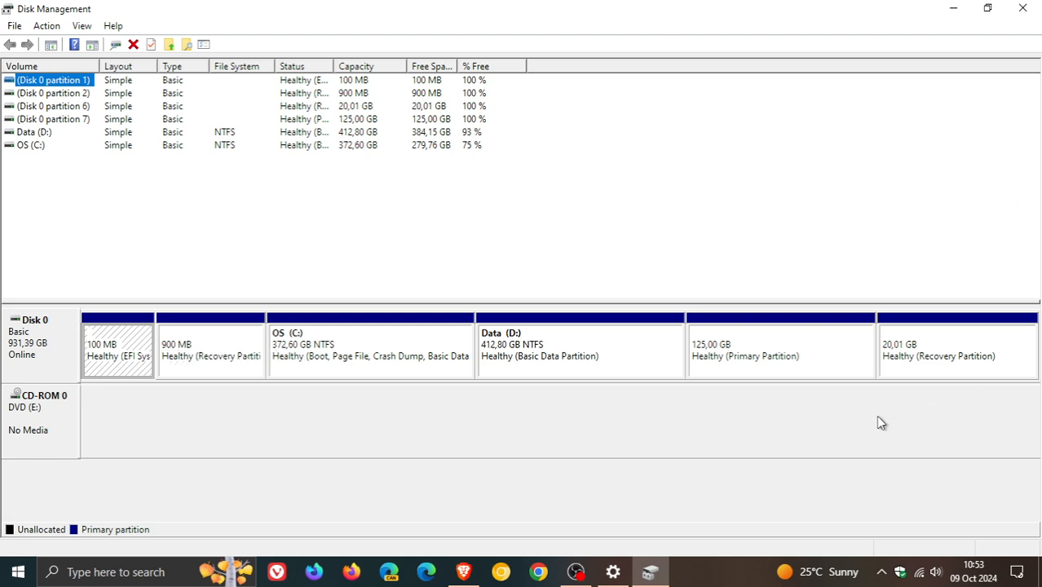
pyautogui.moveTo(165, 297)
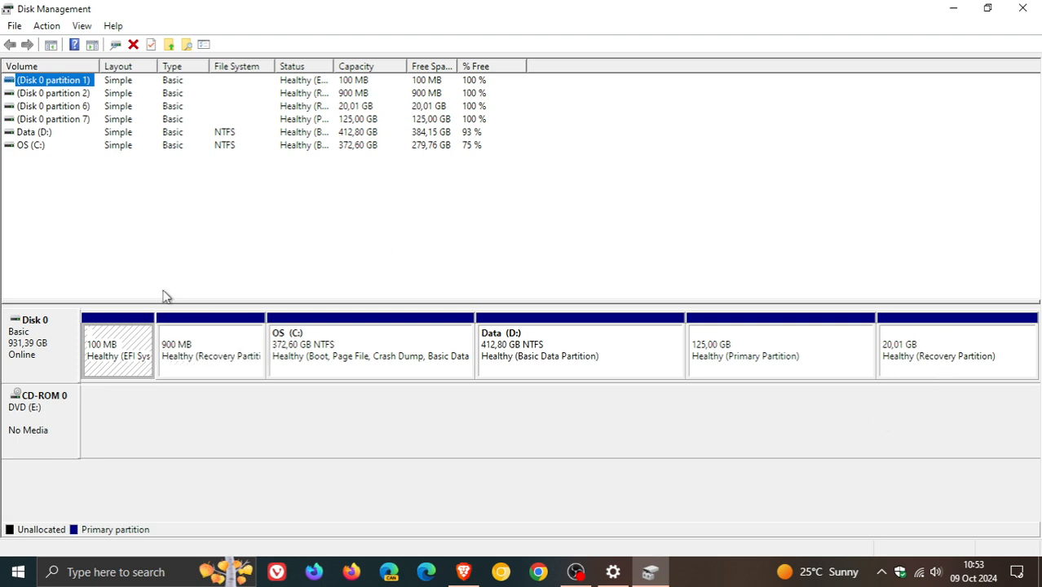
pyautogui.moveTo(186, 336)
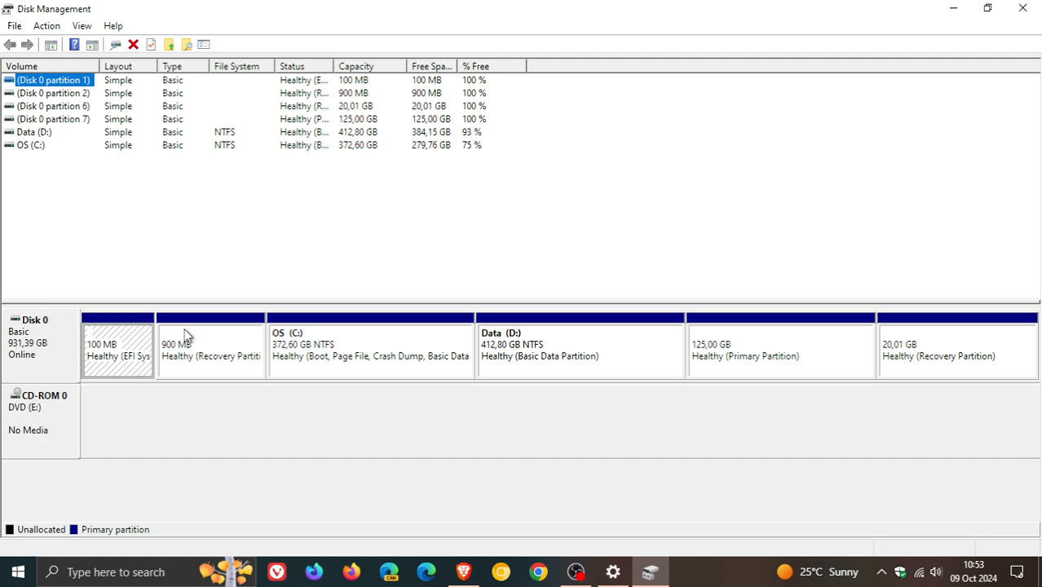
pyautogui.moveTo(195, 352)
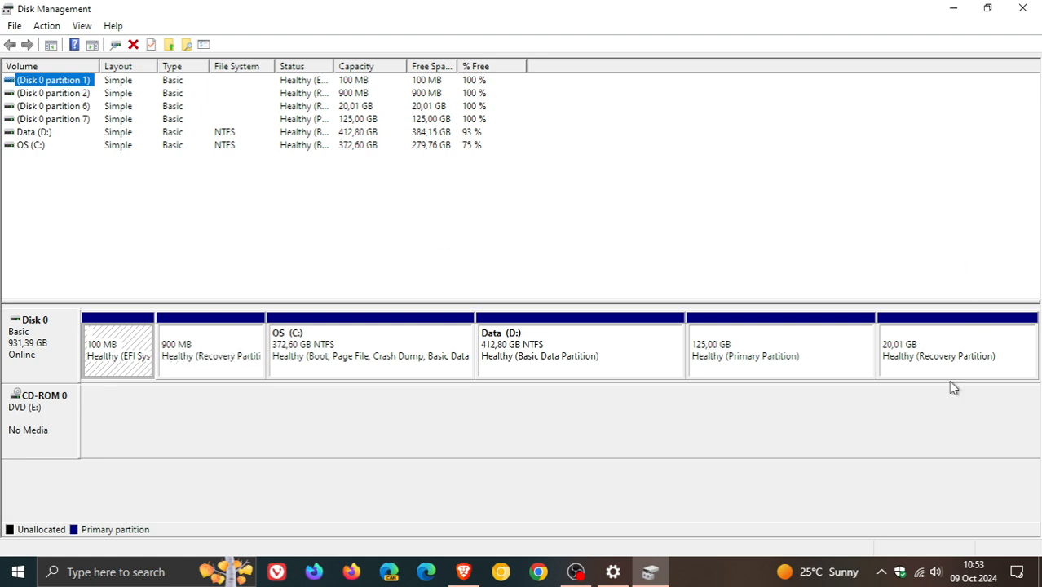
pyautogui.moveTo(205, 504)
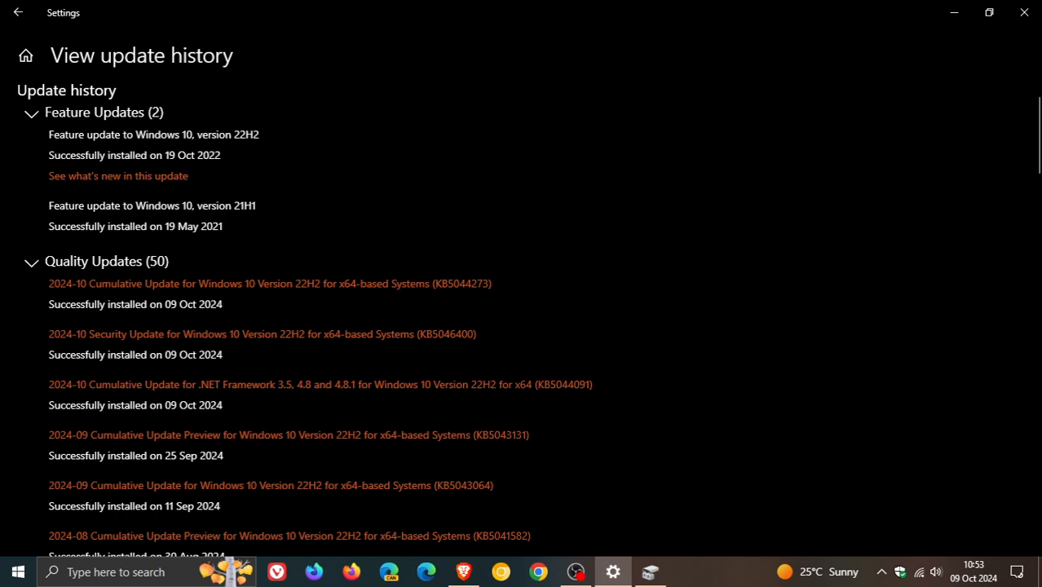
pyautogui.moveTo(760, 308)
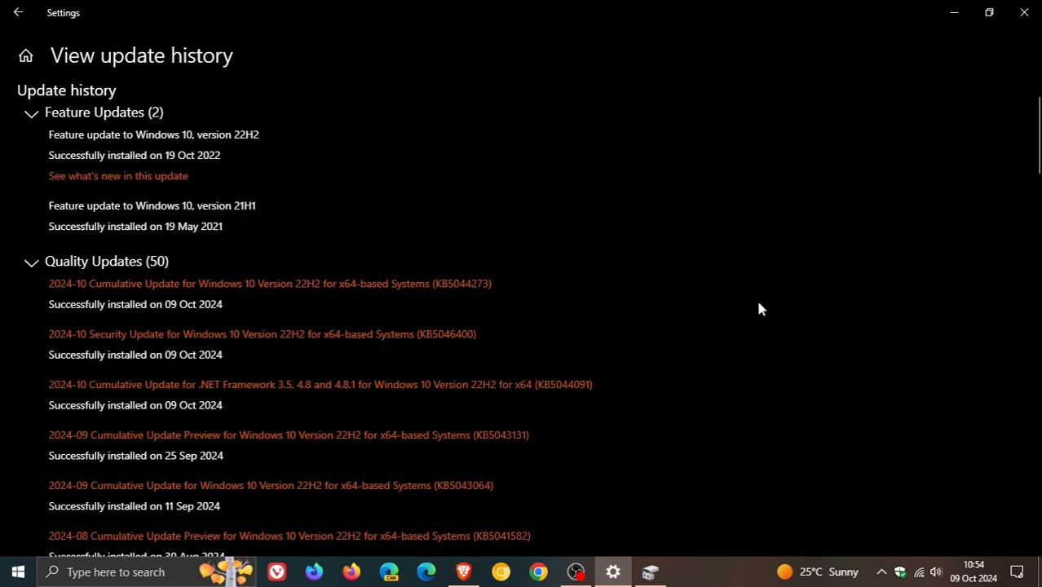
# Scroll through older quality updates back to late 2023, then return to the top.
pyautogui.scroll(-3)
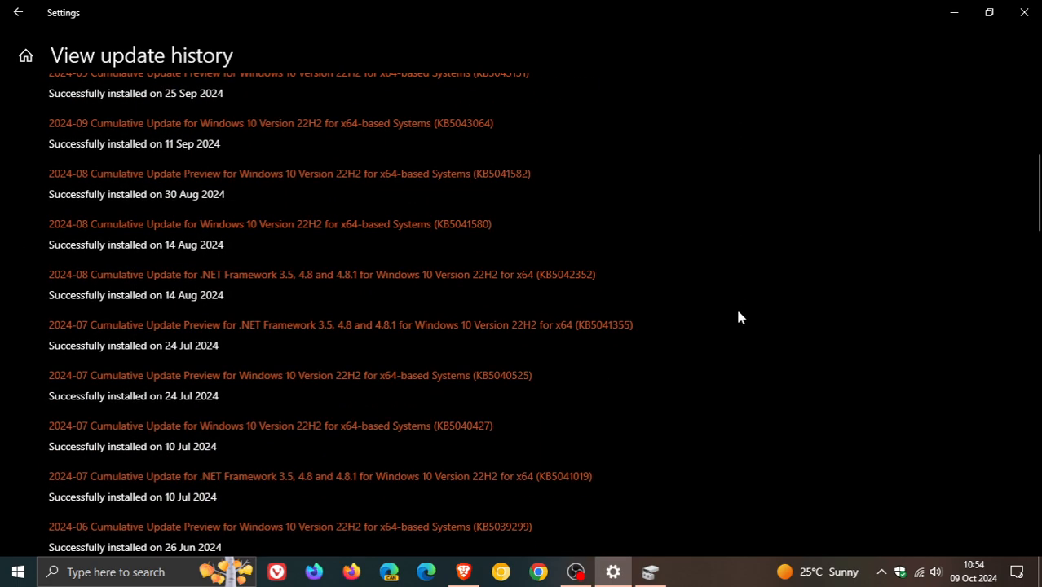
pyautogui.scroll(-3)
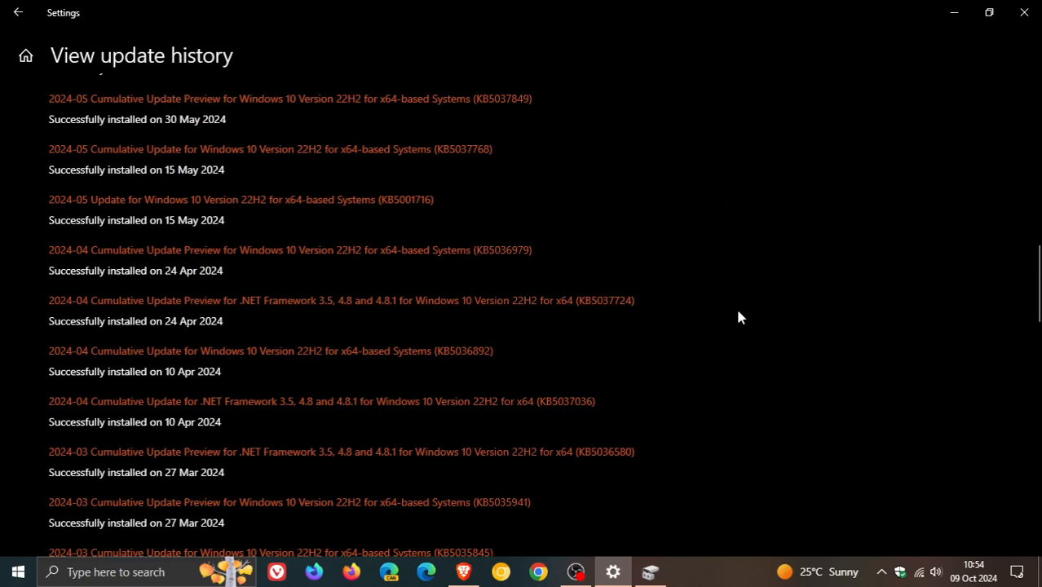
pyautogui.scroll(-3)
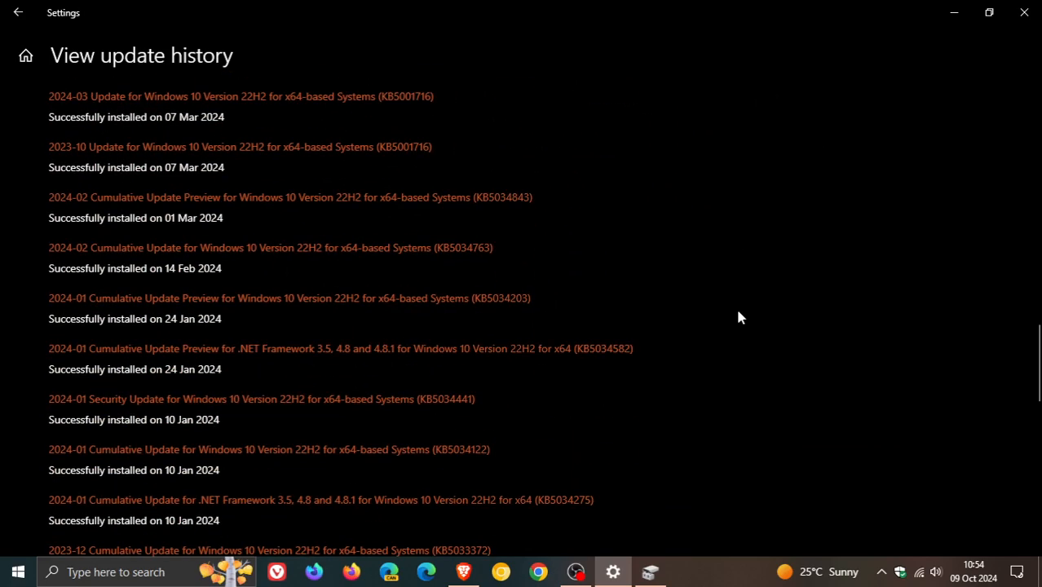
pyautogui.scroll(-3)
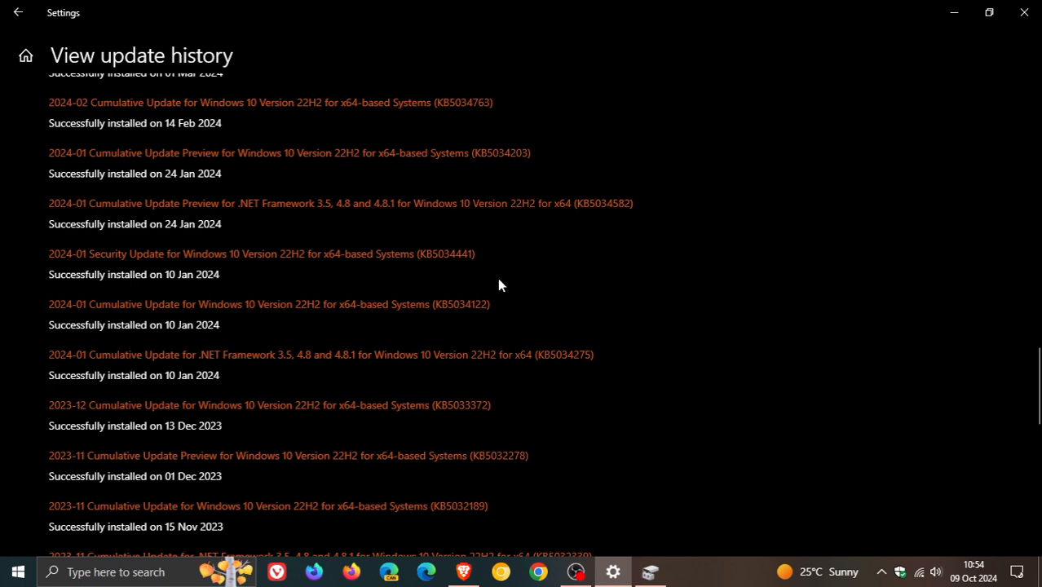
pyautogui.moveTo(845, 421)
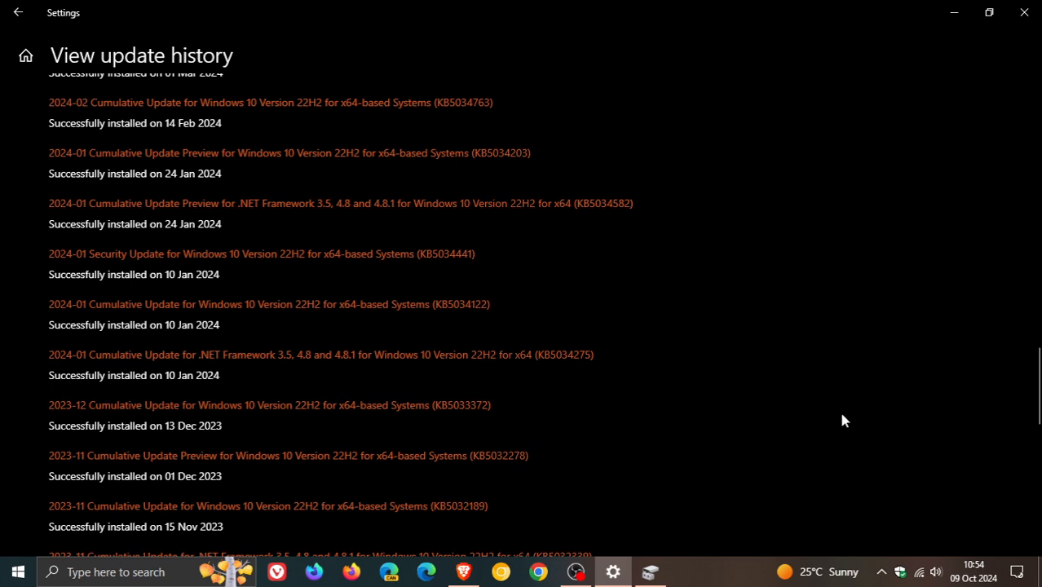
pyautogui.scroll(3)
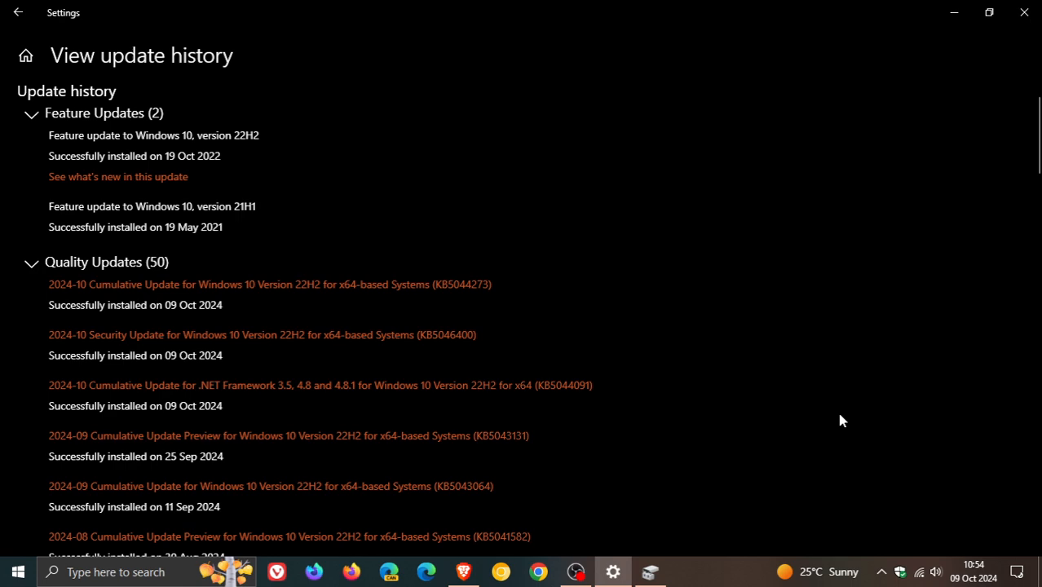
pyautogui.moveTo(399, 325)
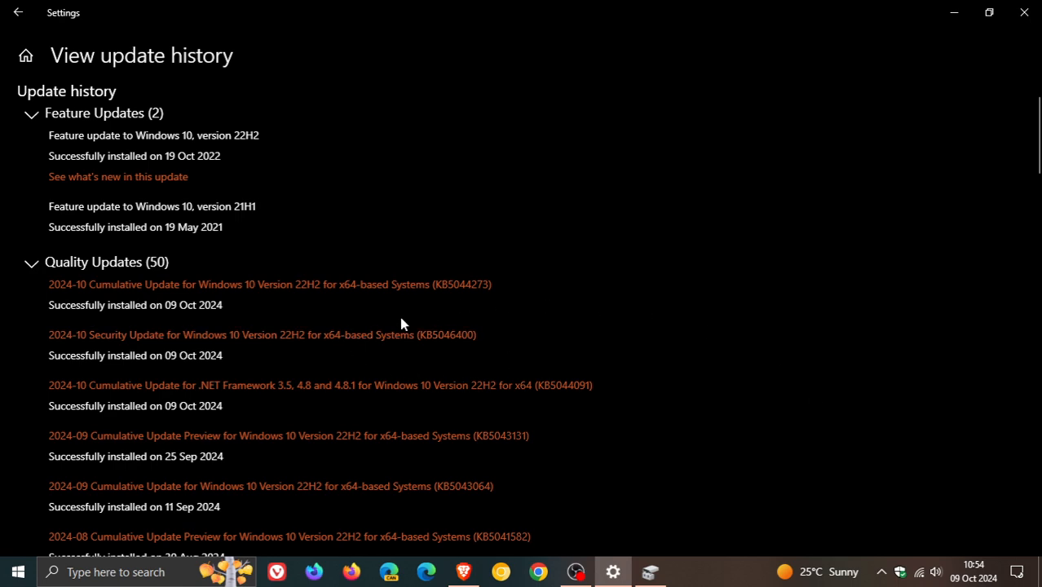
pyautogui.moveTo(507, 323)
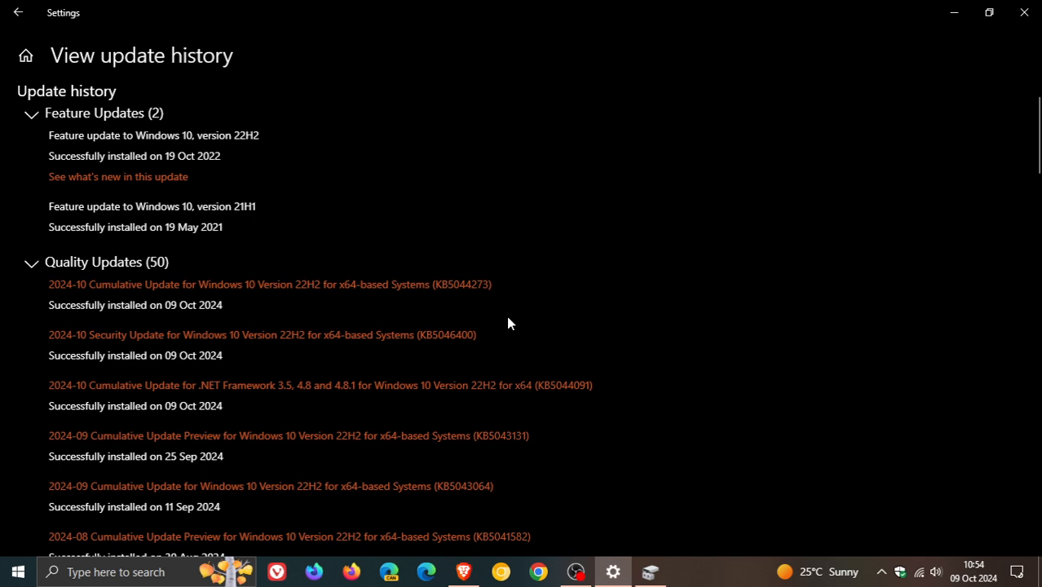
pyautogui.moveTo(416, 306)
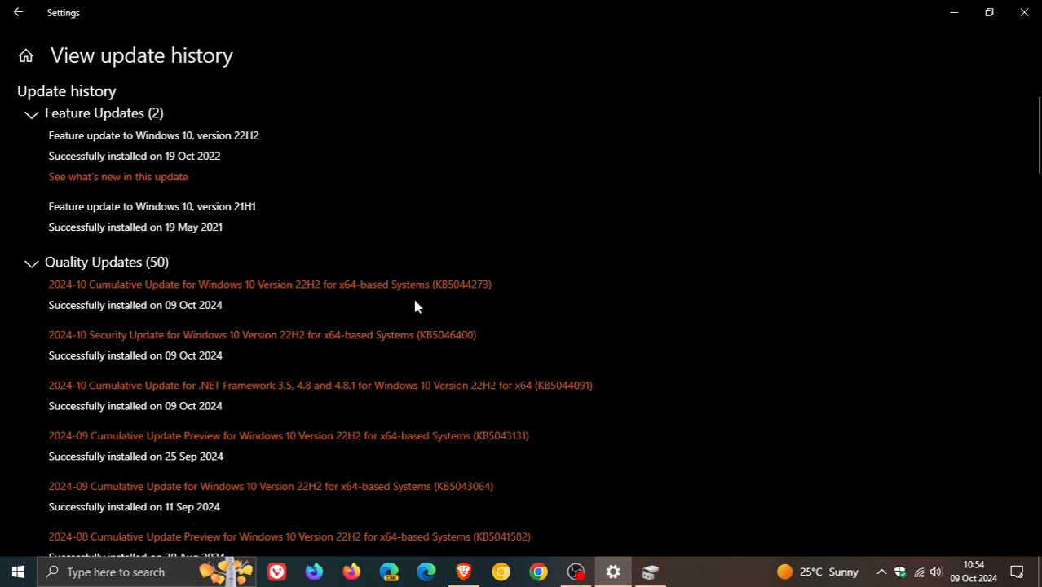
pyautogui.moveTo(518, 336)
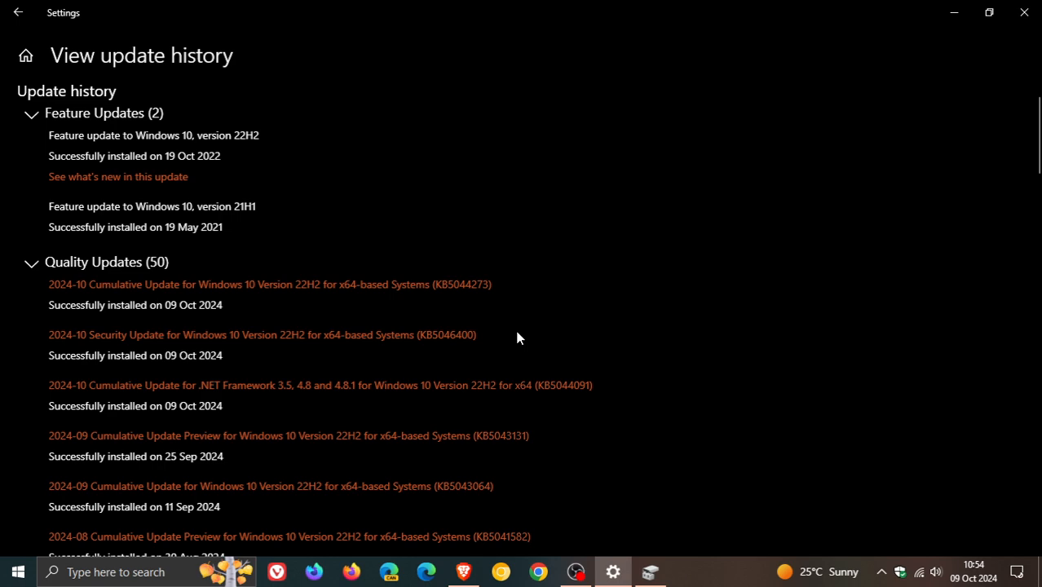
pyautogui.moveTo(463, 349)
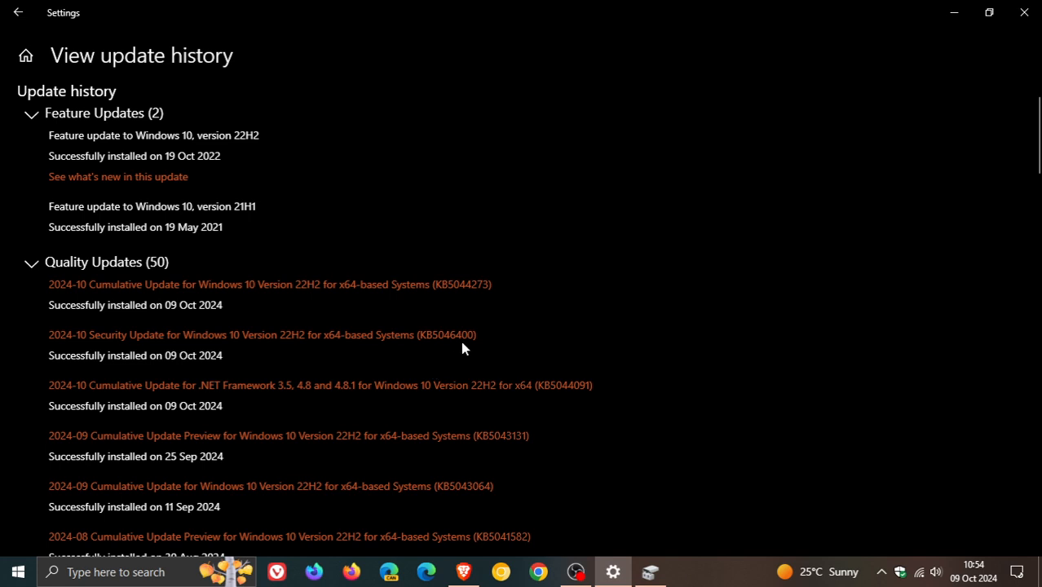
pyautogui.moveTo(408, 273)
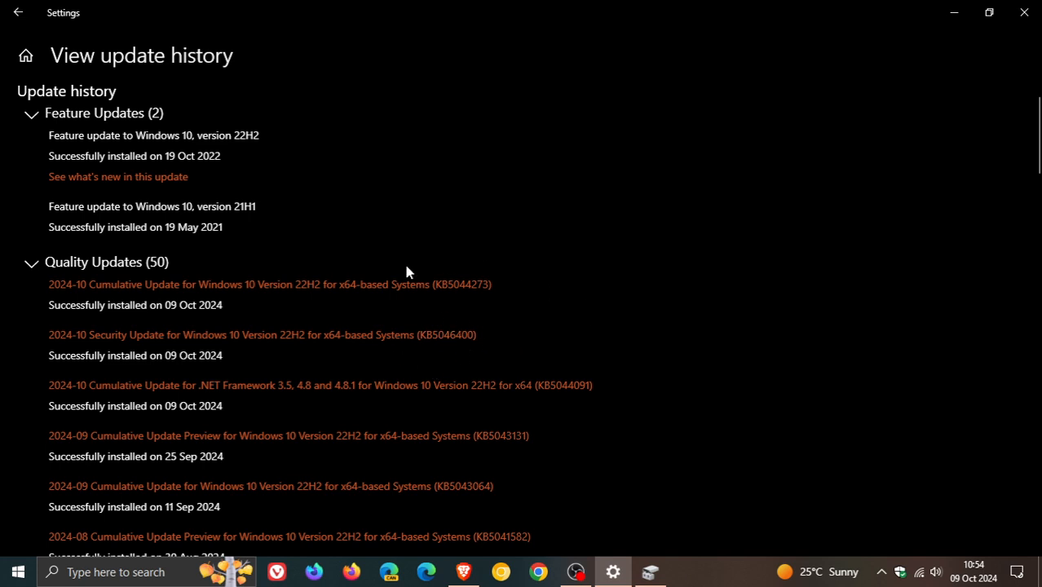
pyautogui.moveTo(643, 307)
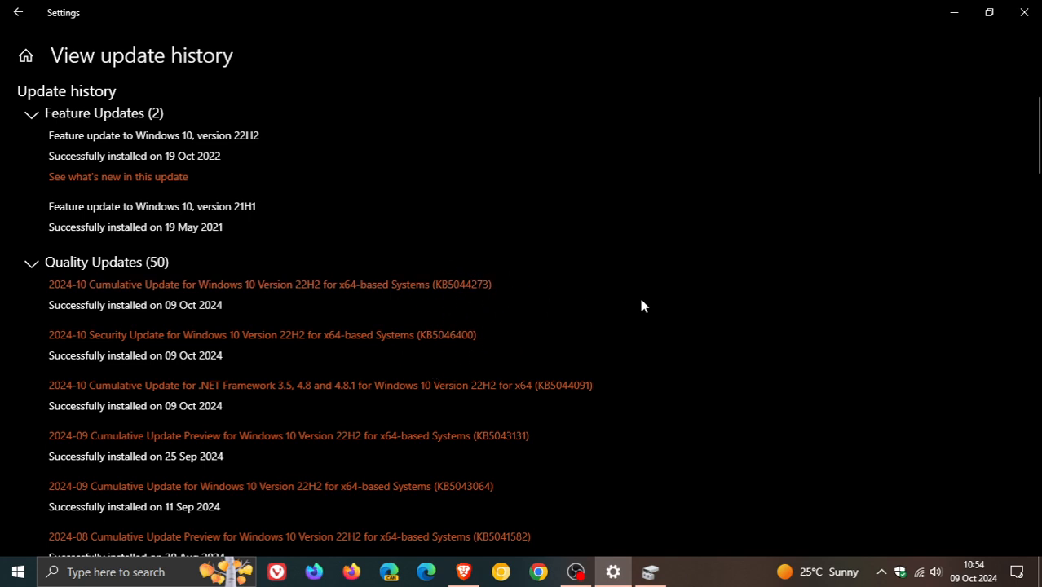
pyautogui.moveTo(632, 307)
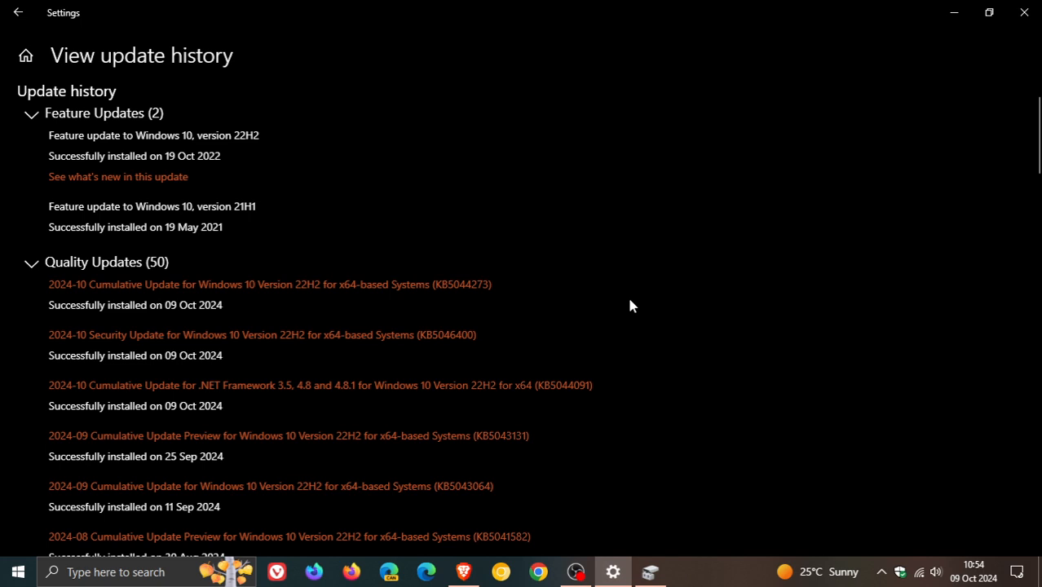
pyautogui.moveTo(1001, 297)
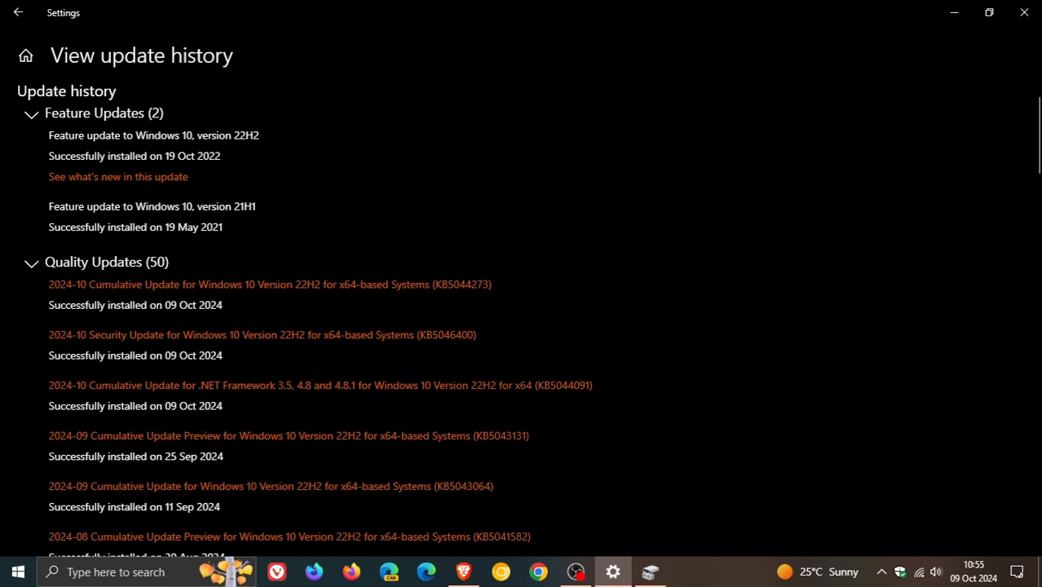
pyautogui.moveTo(879, 162)
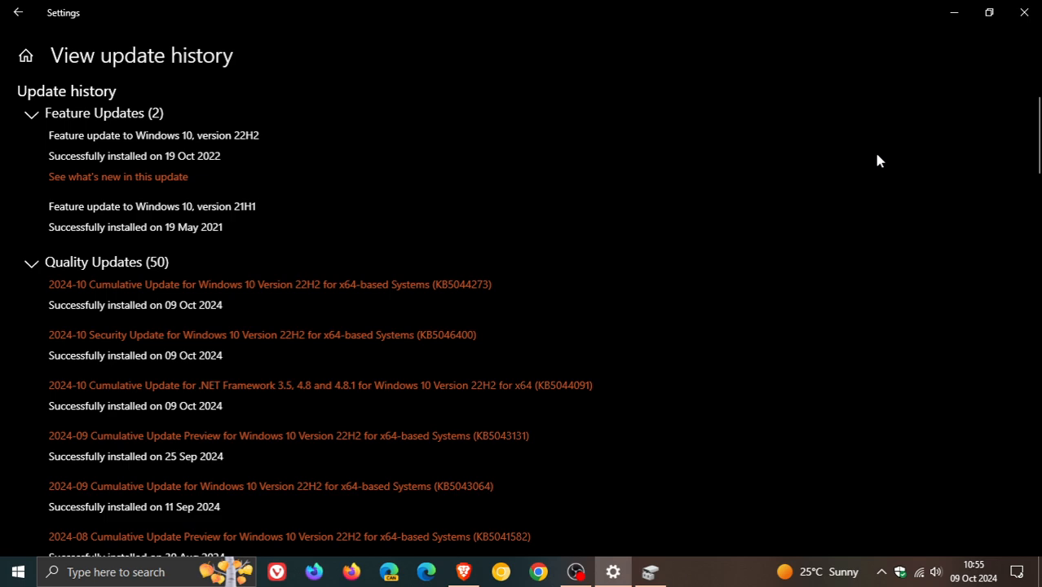
pyautogui.moveTo(897, 127)
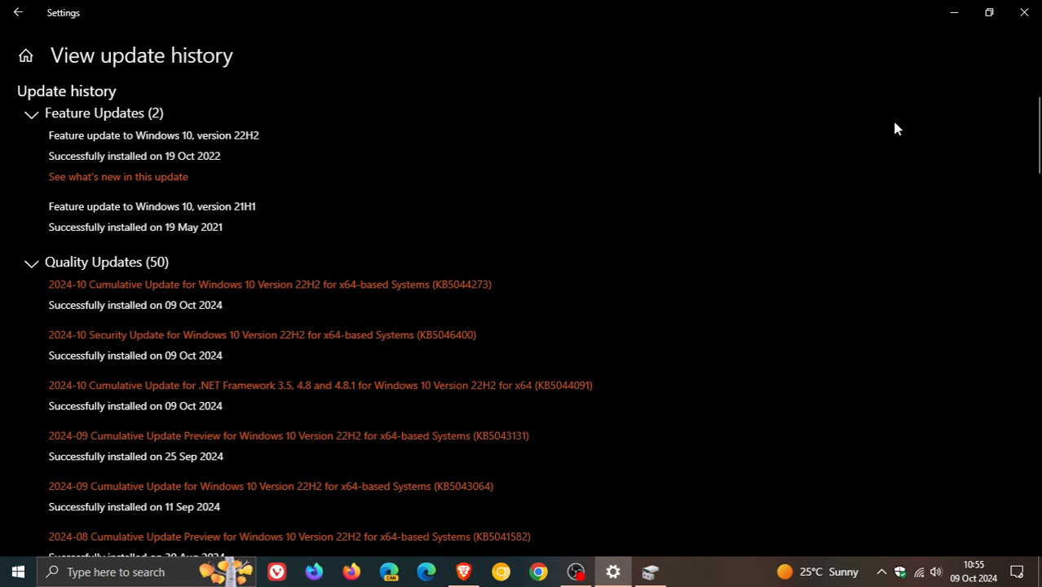
pyautogui.moveTo(527, 388)
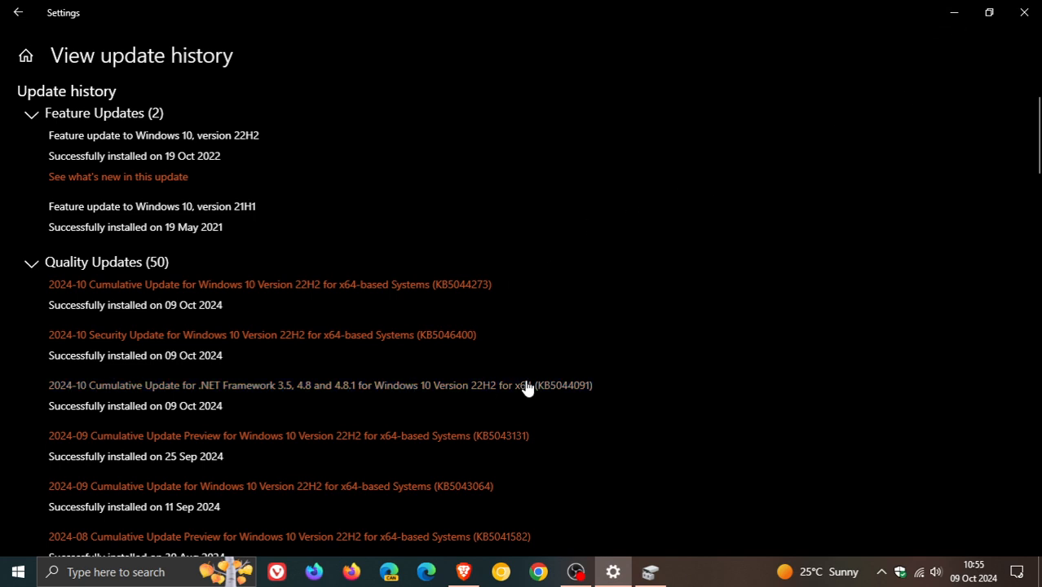
pyautogui.moveTo(813, 267)
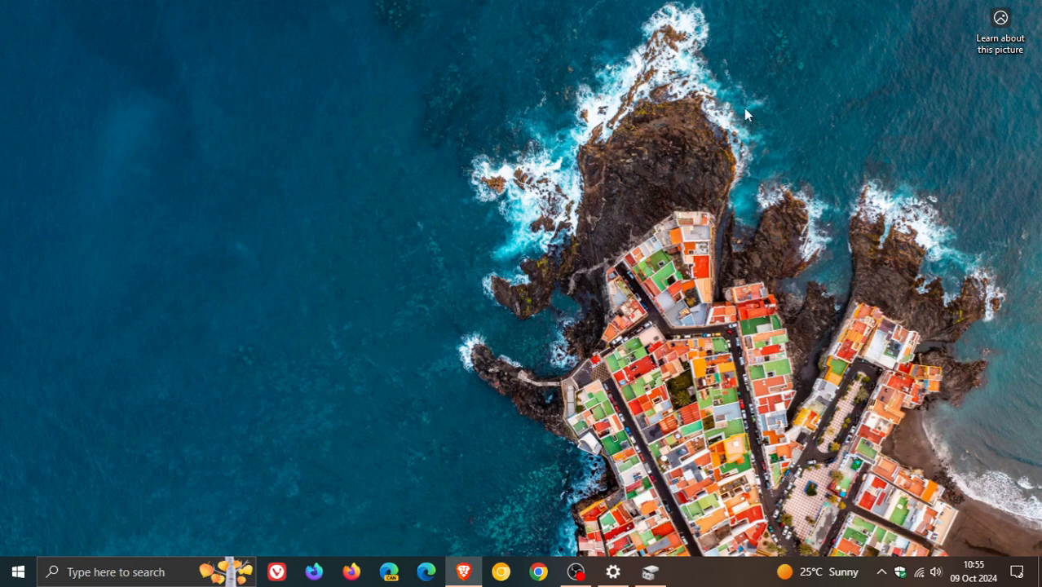
pyautogui.moveTo(646, 270)
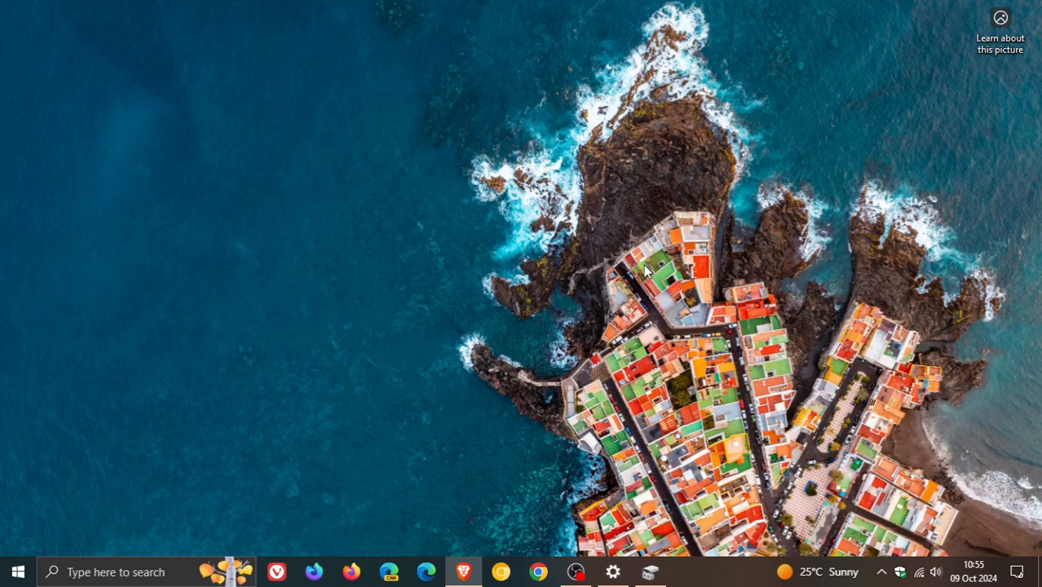